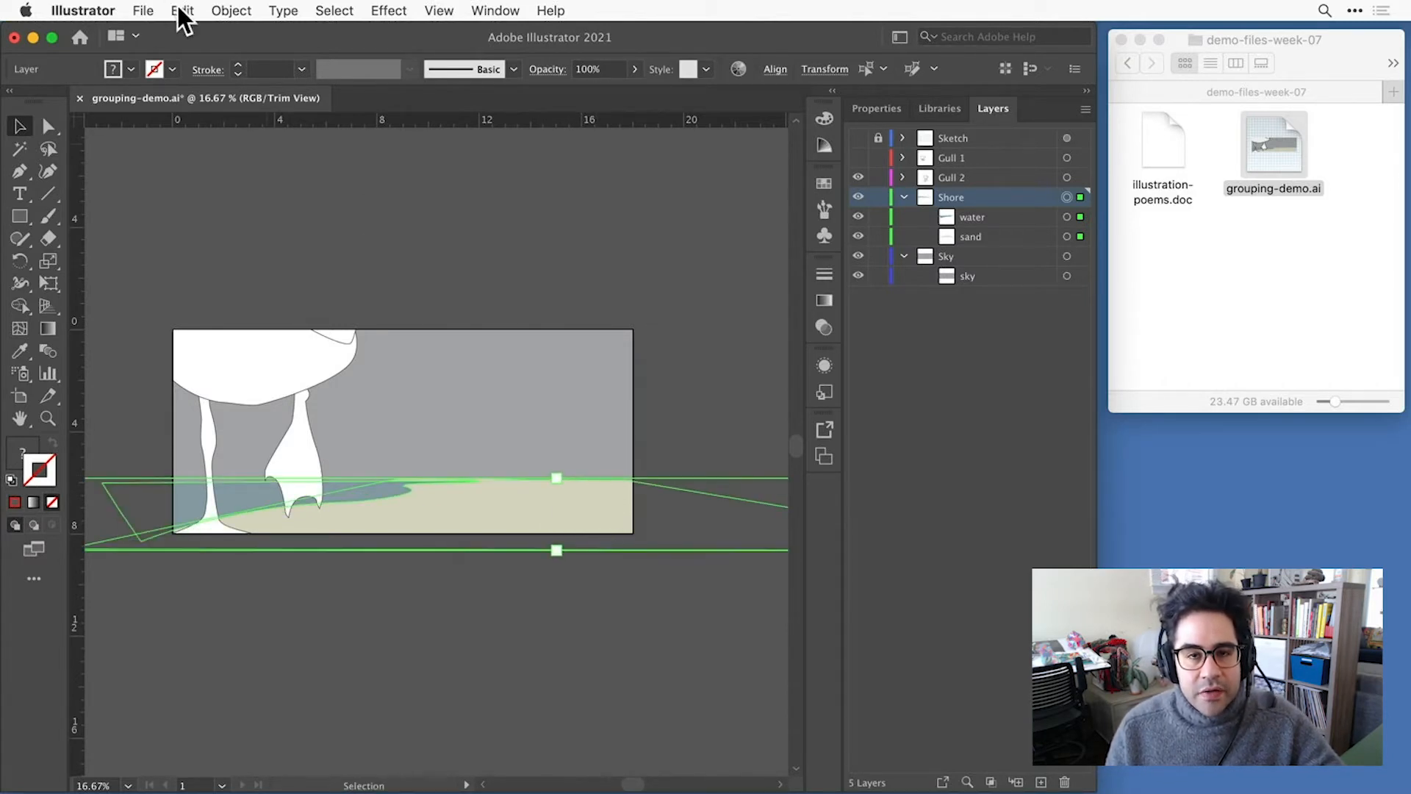
Group the selected water and sand shapes via Object > Group.
{"action": "left_click", "coordinate": [231, 10]}
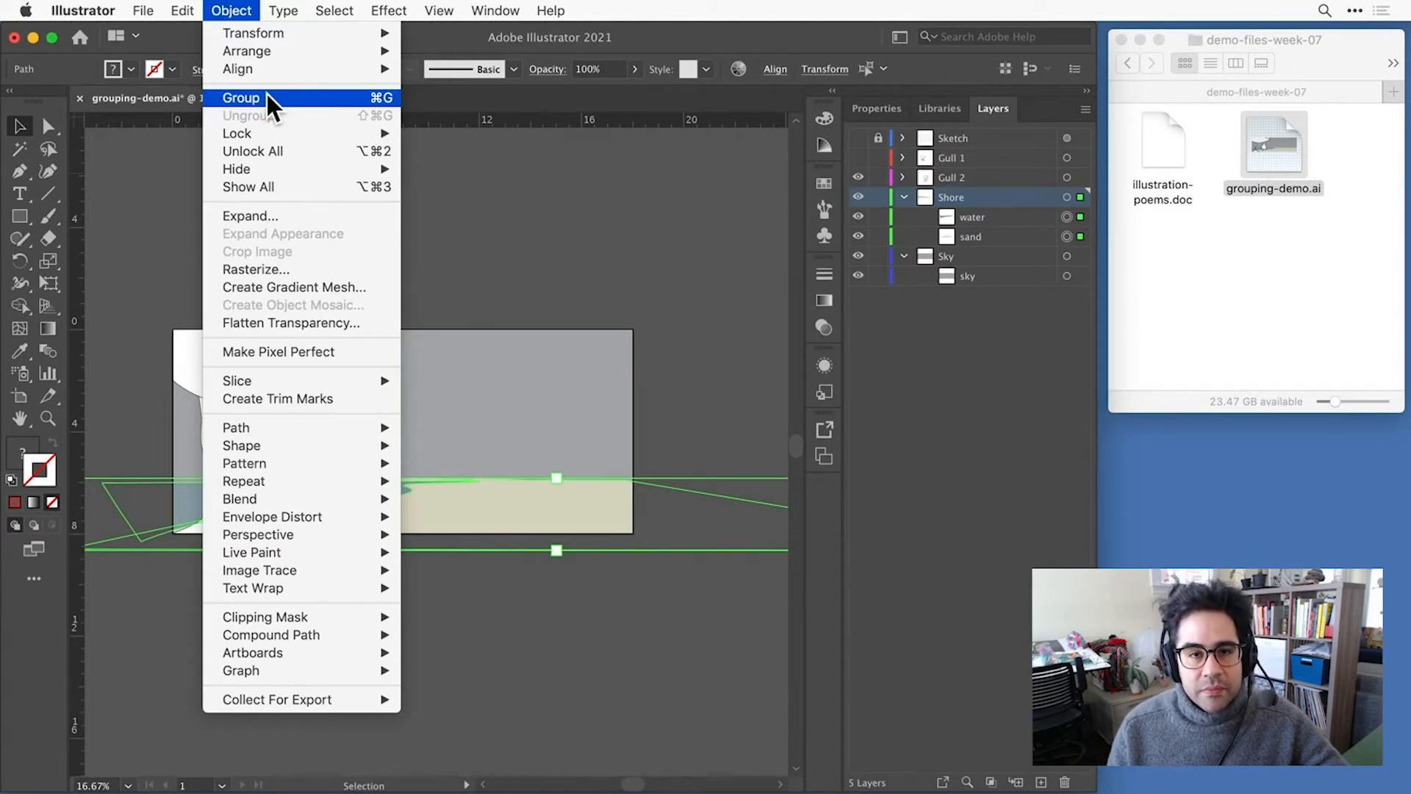
{"action": "left_click", "coordinate": [240, 99]}
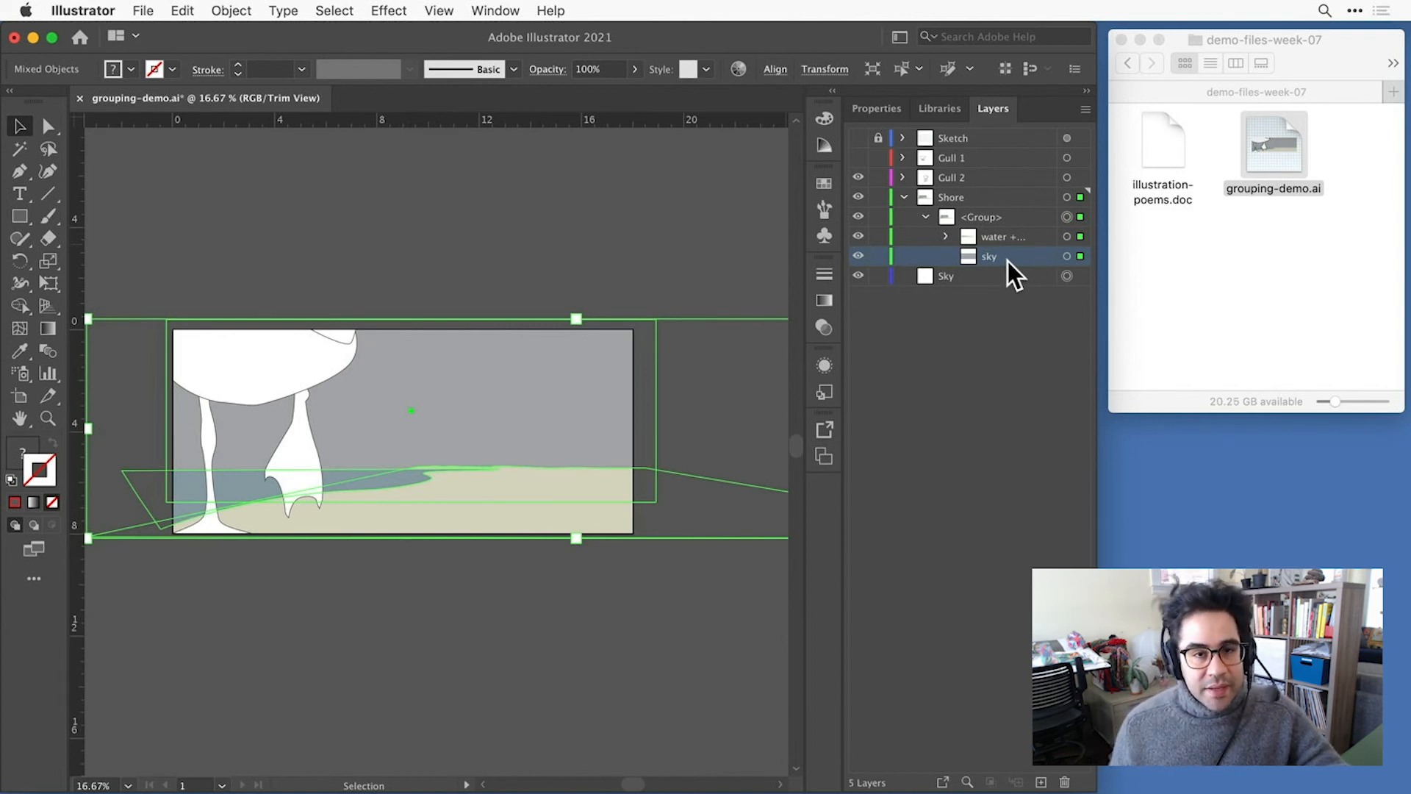
Select the outer Shore-layer group holding the sky and water-and-sand group.
{"action": "left_click", "coordinate": [230, 10]}
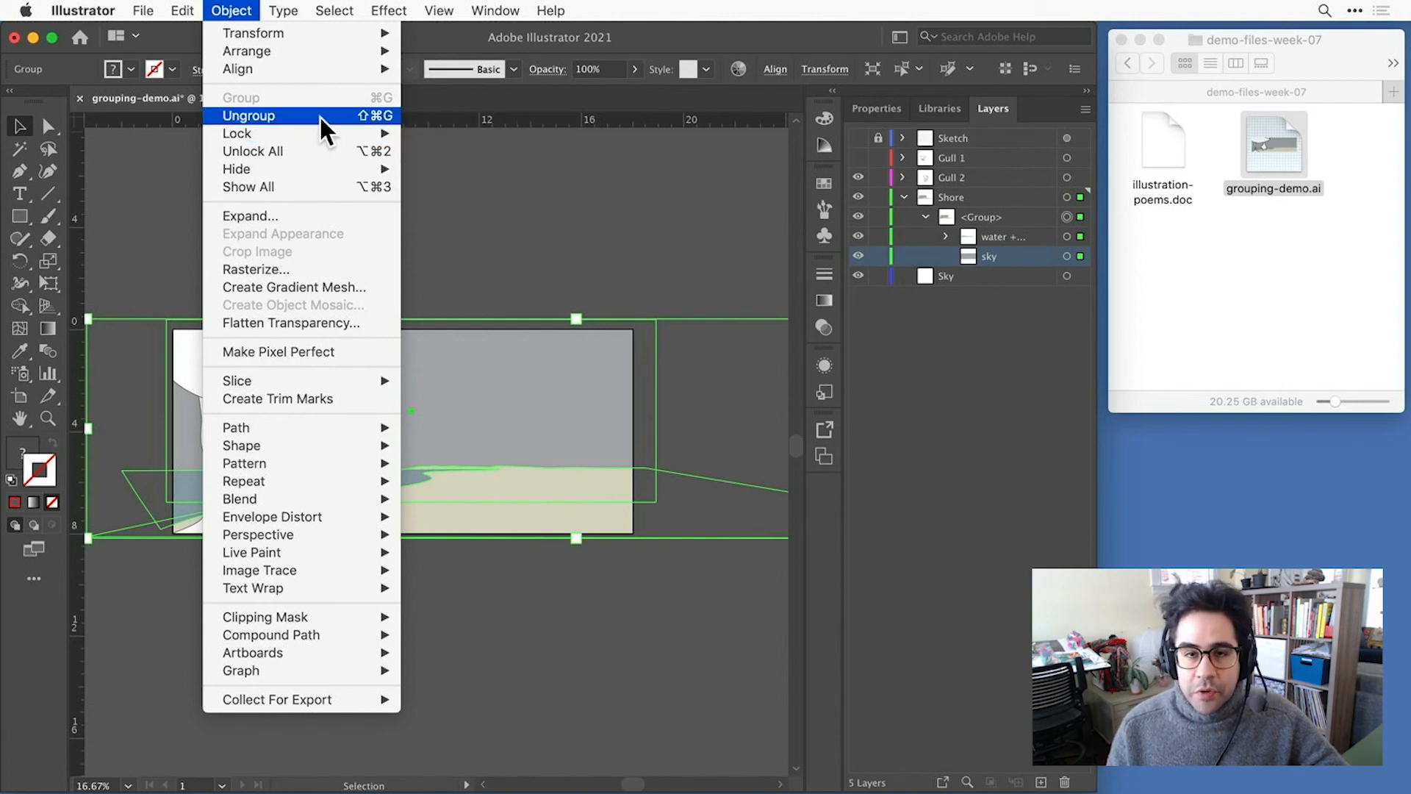